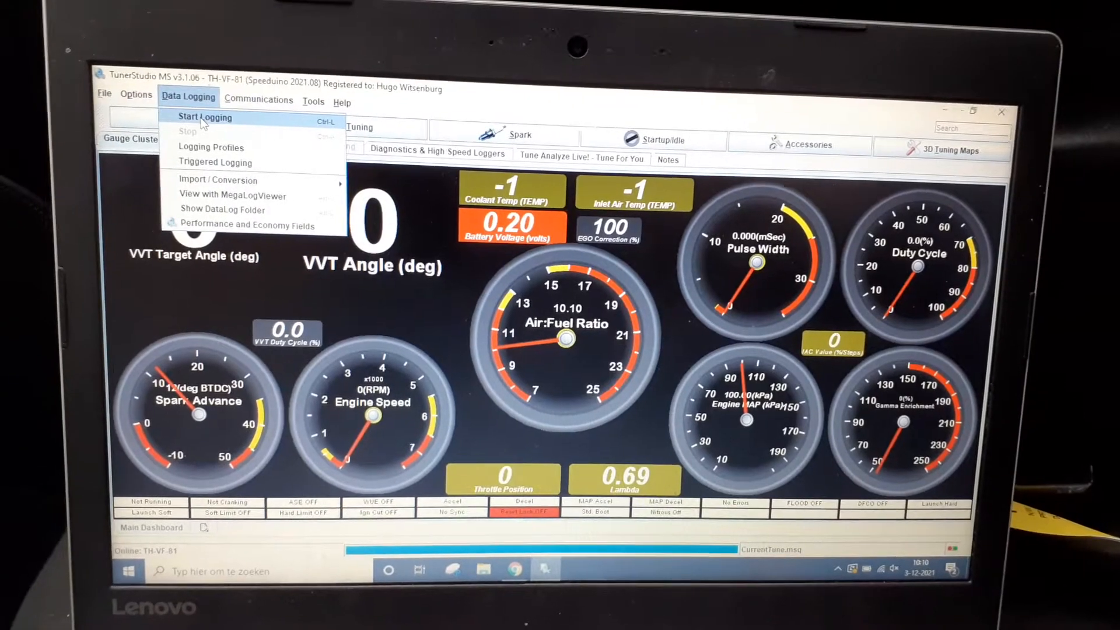
Step: Start a new data log, keeping the default date-and-time file name in the DataLogs folder
click(206, 116)
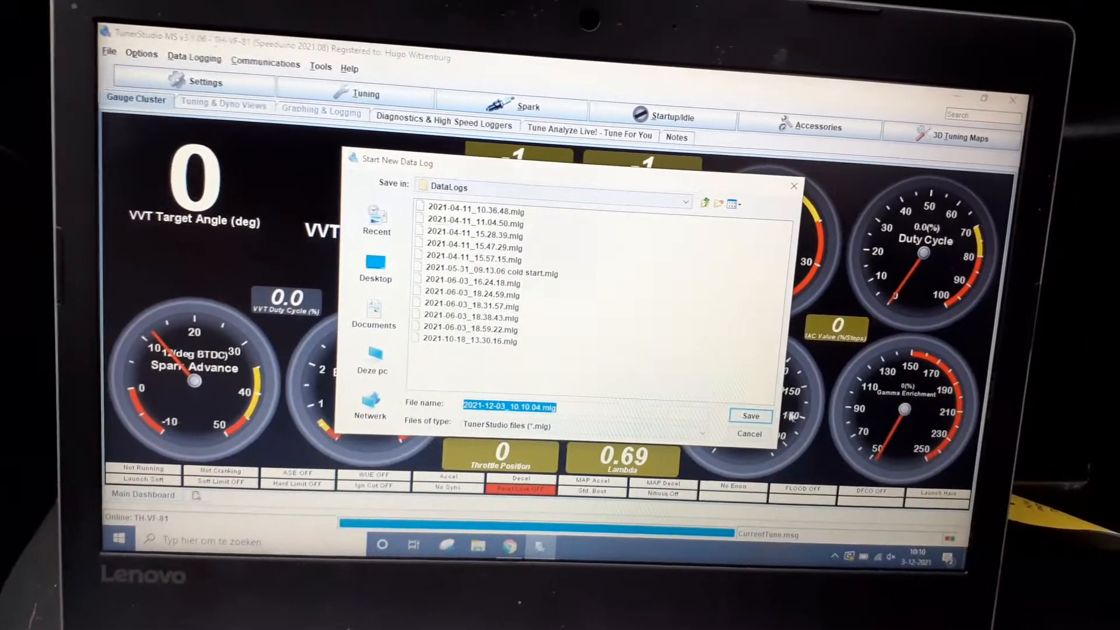
click(748, 416)
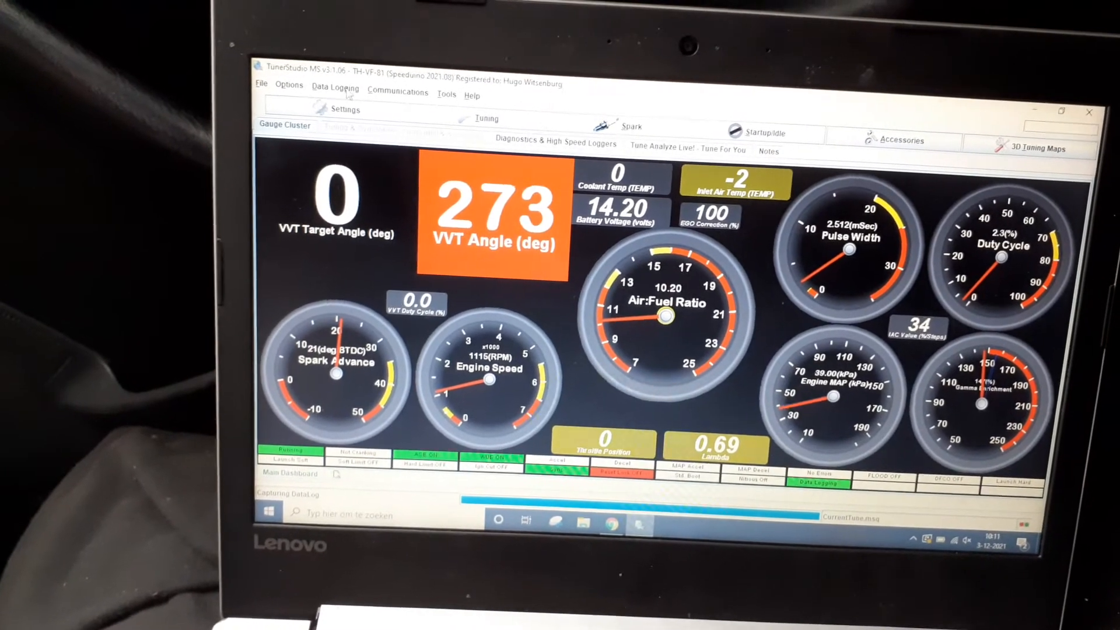
Step: Stop the data log recording from the Data Logging menu while the engine idles
click(335, 87)
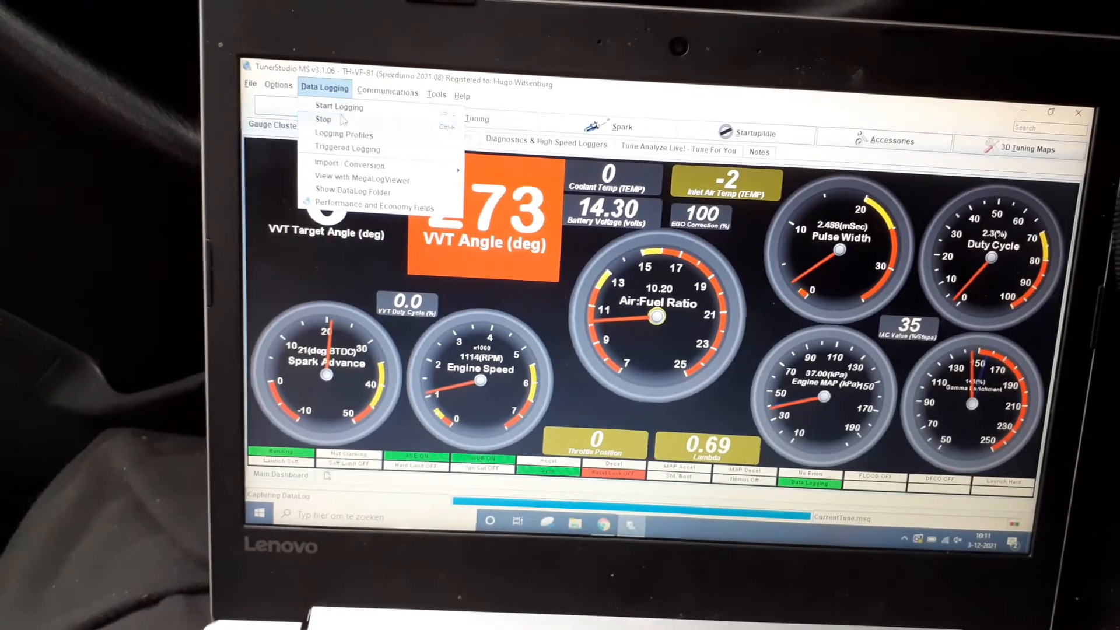
click(323, 119)
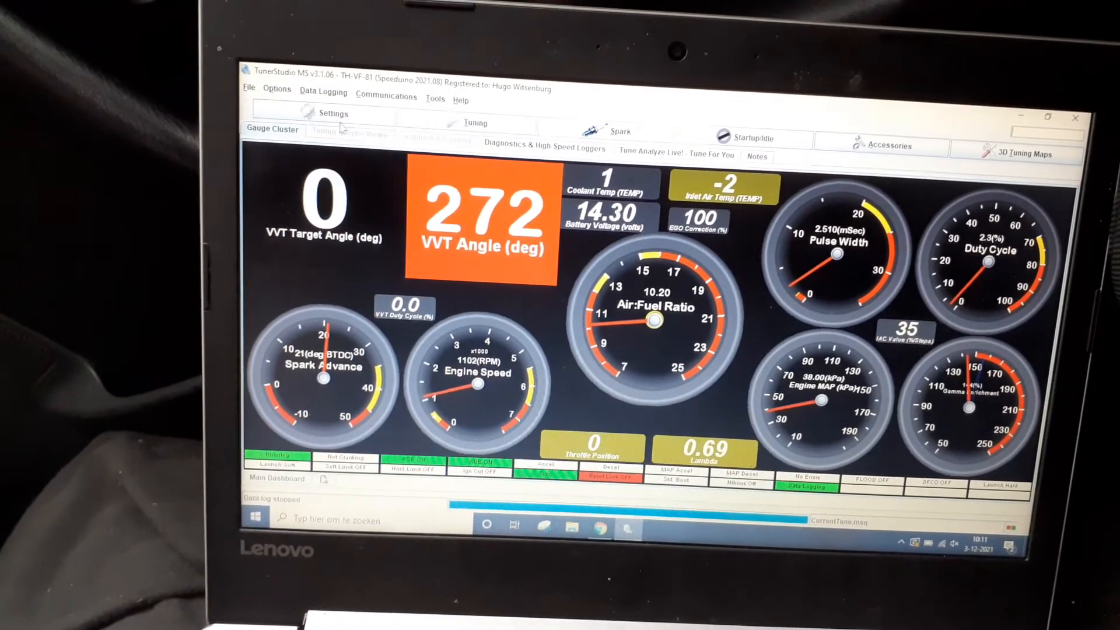